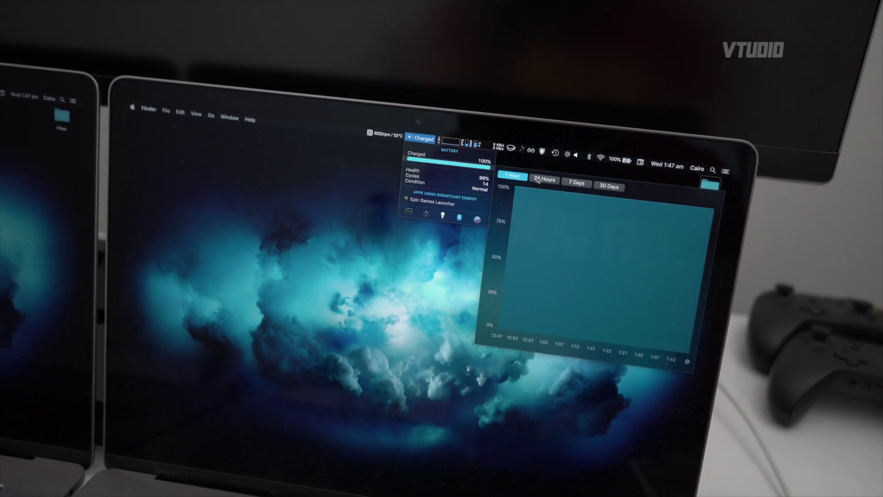
# Switch the battery history graph to the 24-hour range.
pyautogui.click(544, 180)
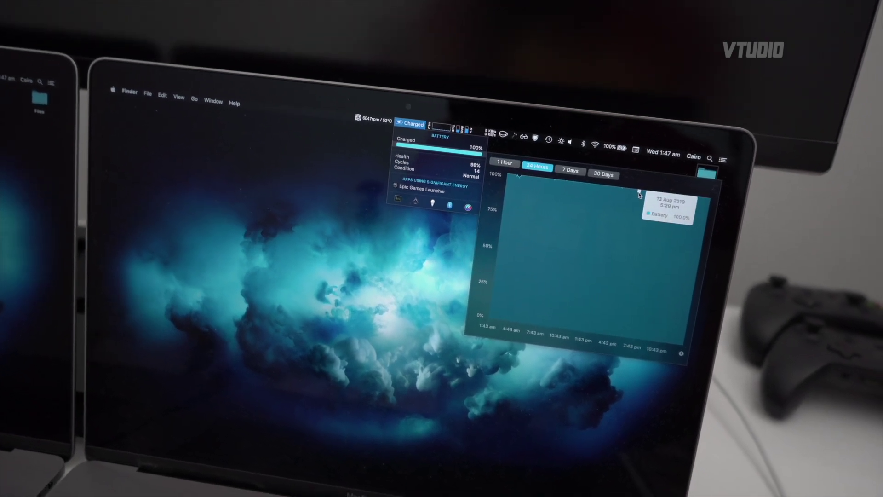